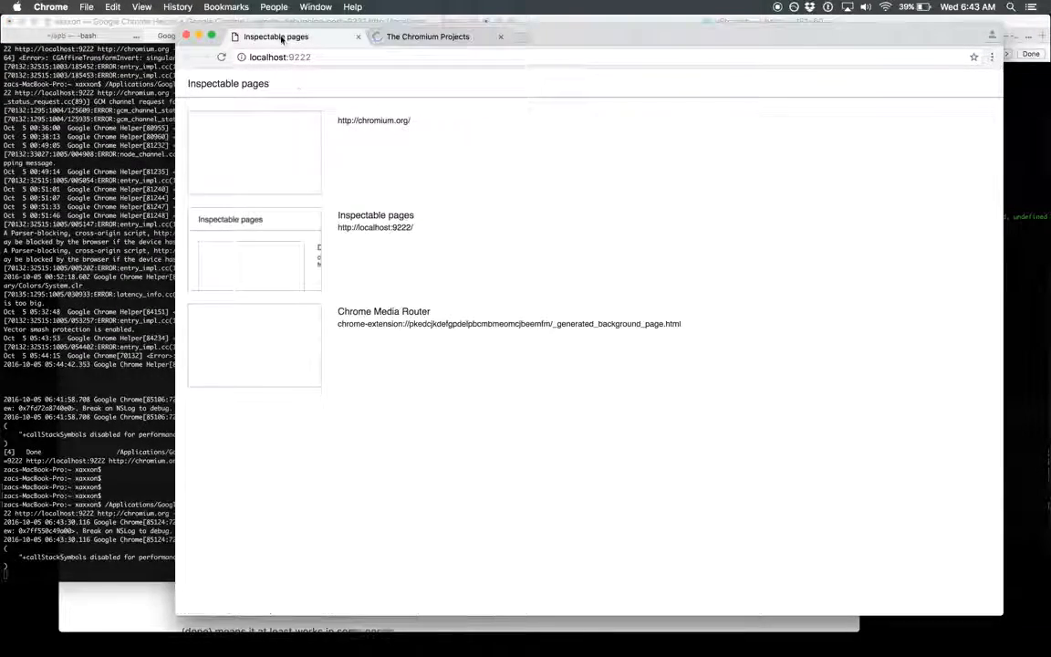
Step: Open DevTools for the chromium.org page from the localhost:9222 inspectable pages list
click(429, 37)
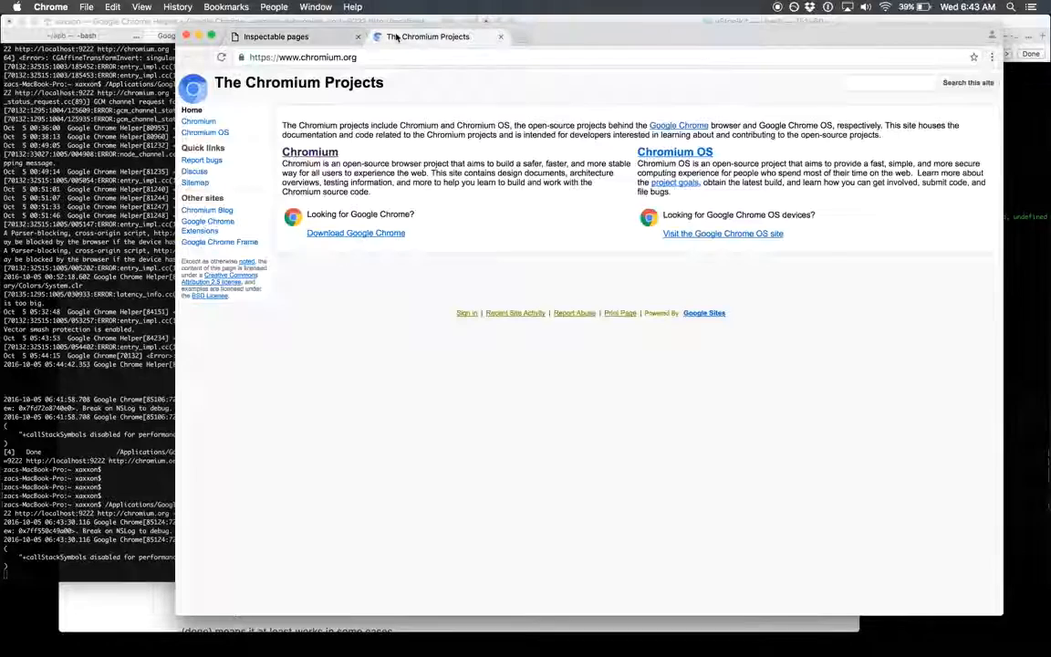
click(273, 37)
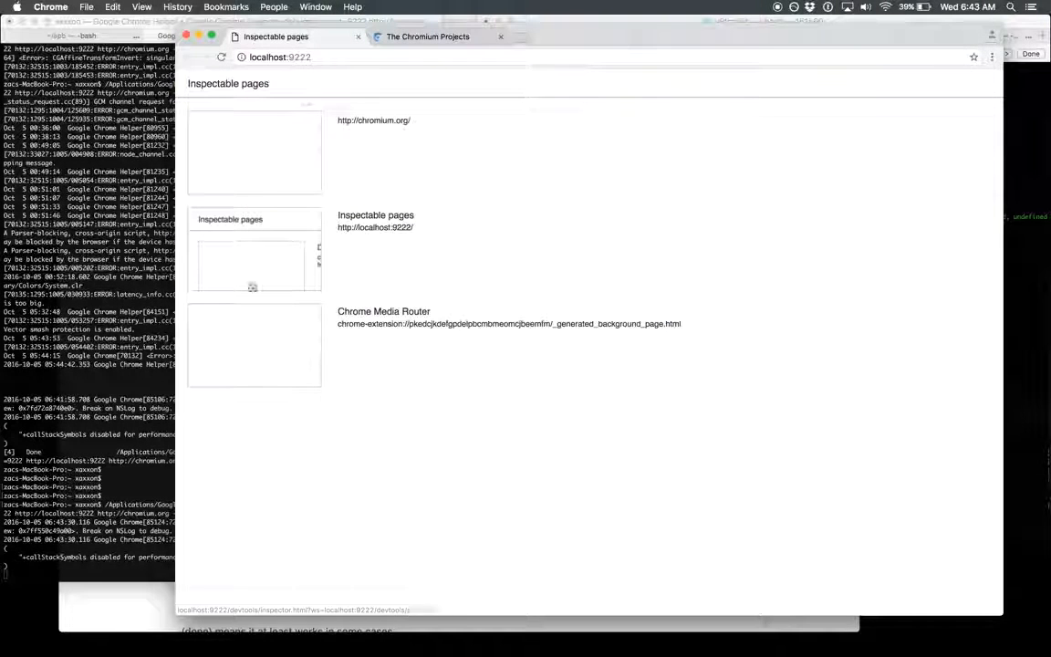
click(256, 152)
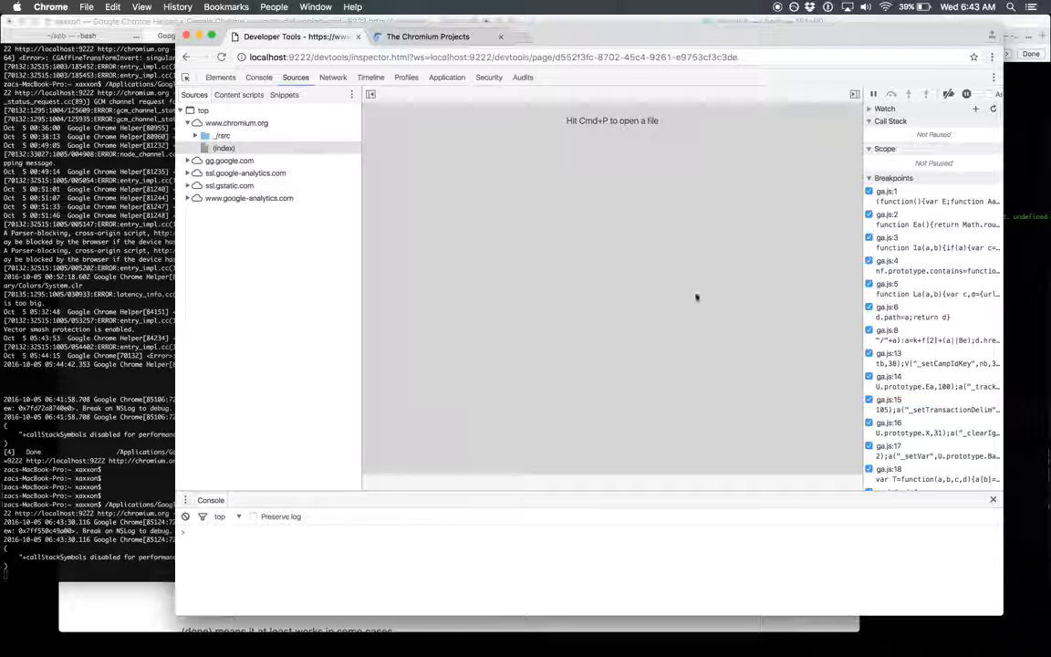
Step: Undock the remote DevTools and inspect it with a second DevTools filtered to WS
click(993, 56)
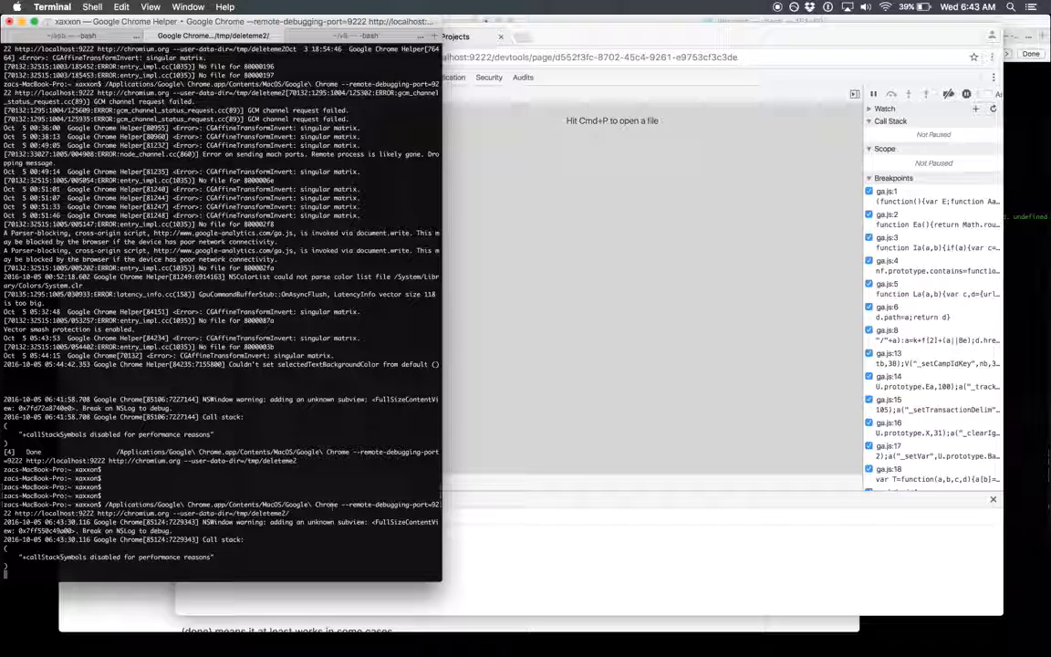
click(993, 56)
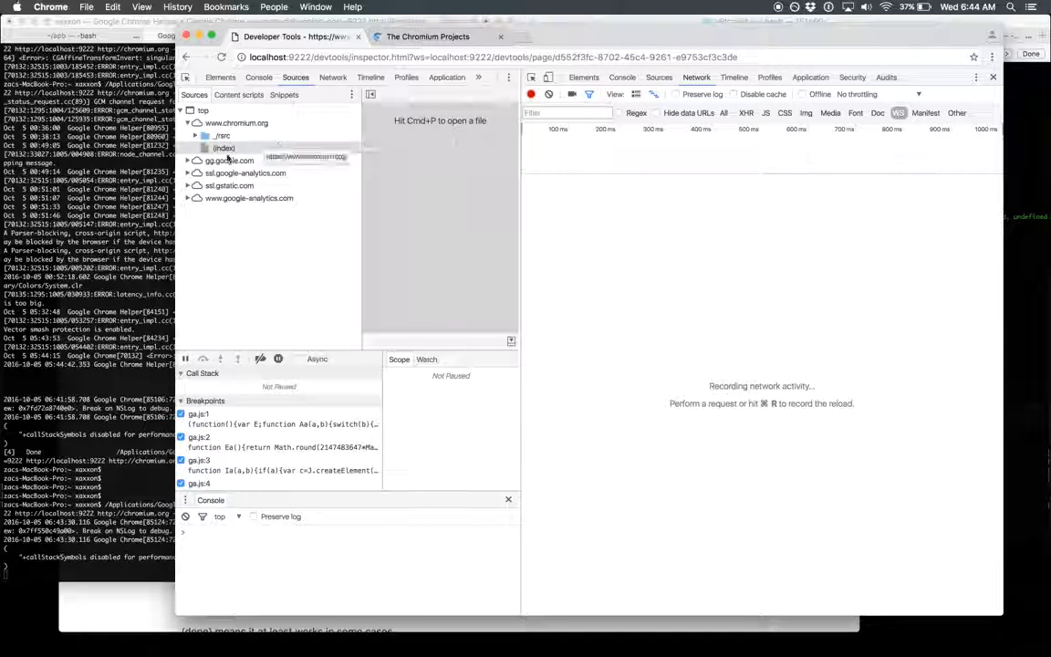
Step: View the captured ws connection's frames, such as breakpoint and script-source responses
click(427, 36)
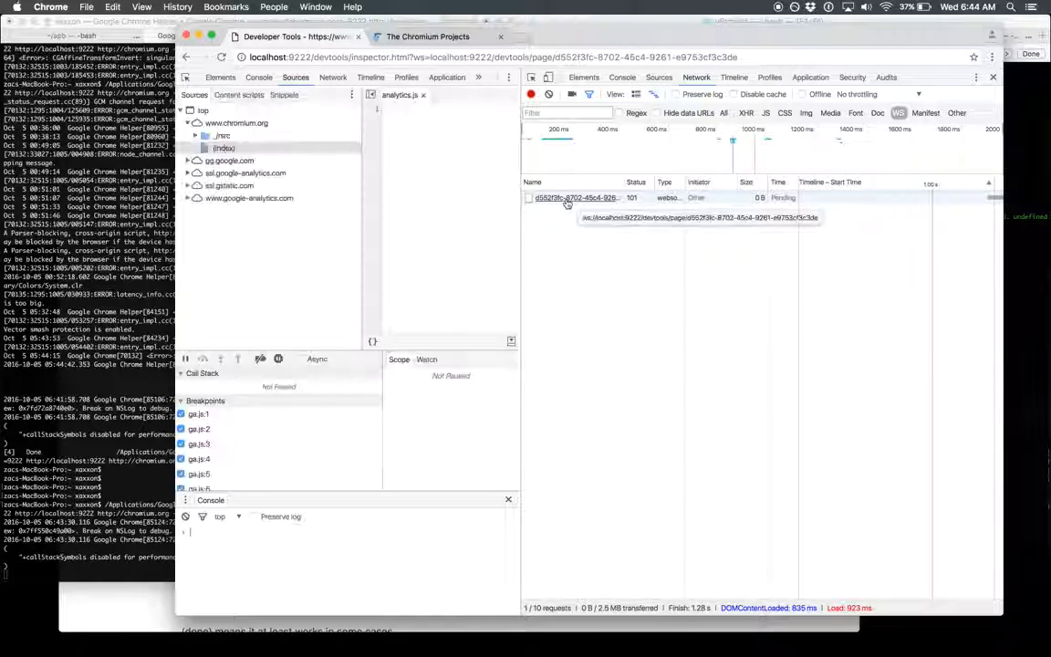
click(575, 198)
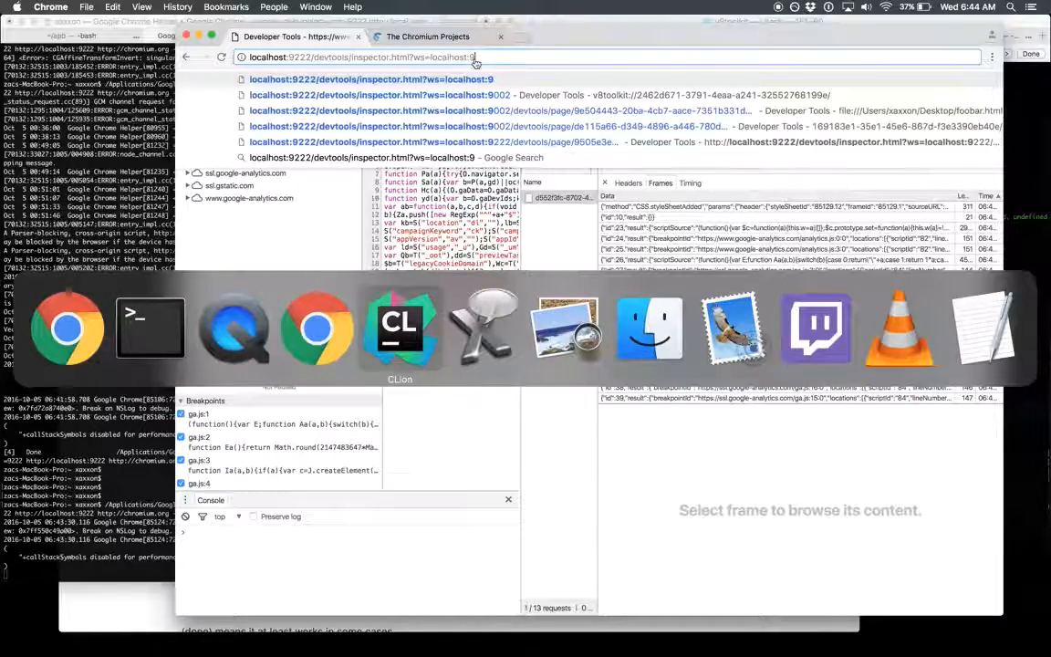
Step: Change the DevTools address to ws=localhost:9002 before switching to CLion
click(400, 326)
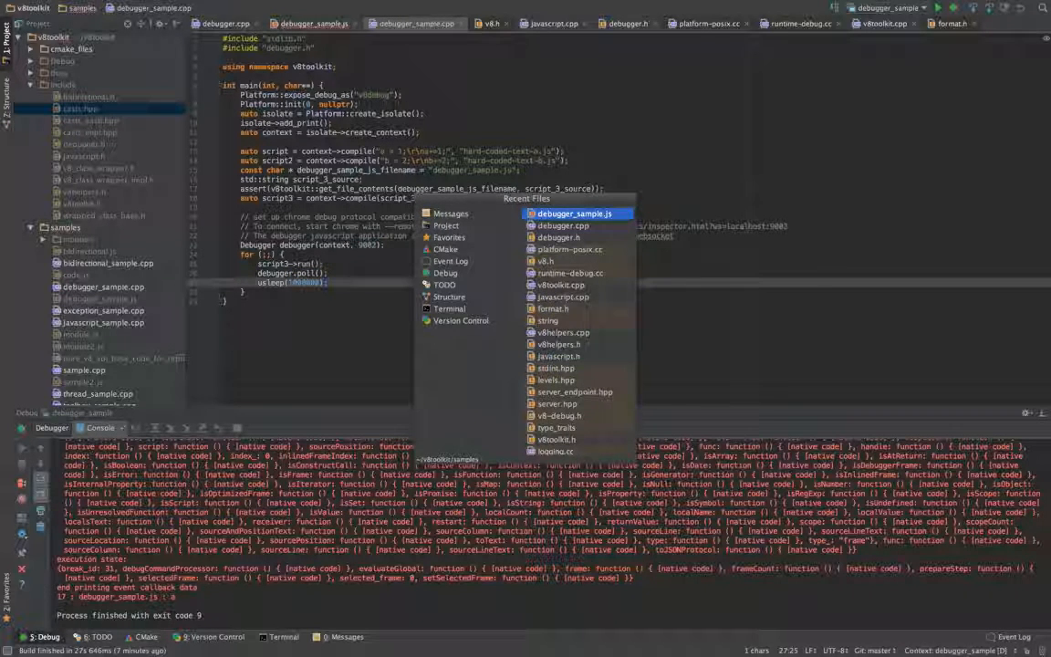
Step: Open debugger_sample.js from CLion's Recent Files popup
click(574, 212)
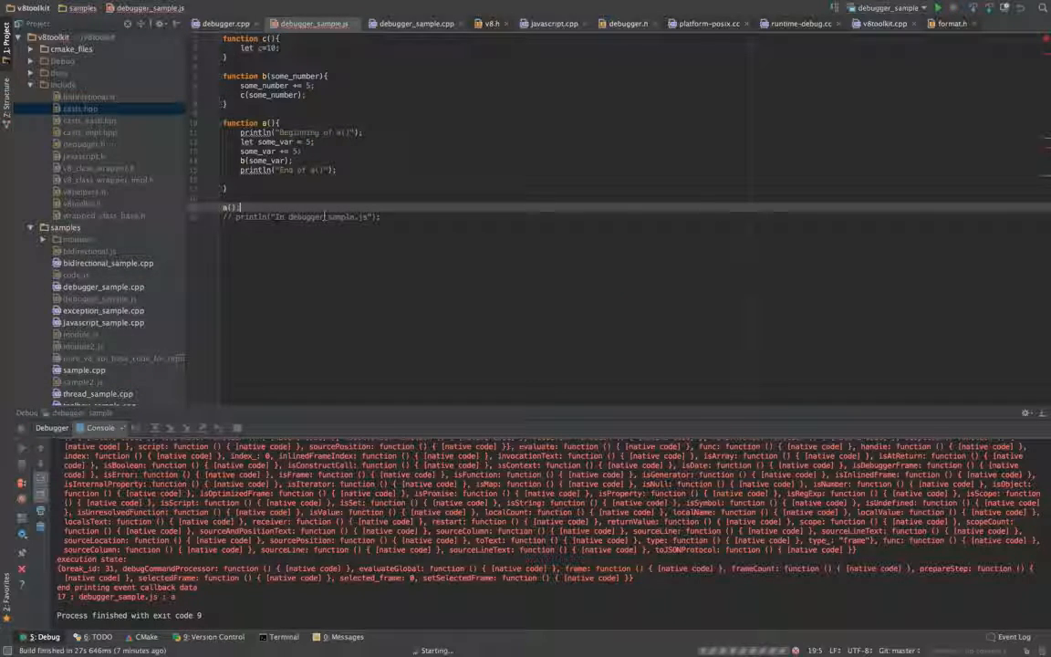
Step: Debug-run debugger_sample listening on port 9002, then pick a file from Recent Files
click(345, 637)
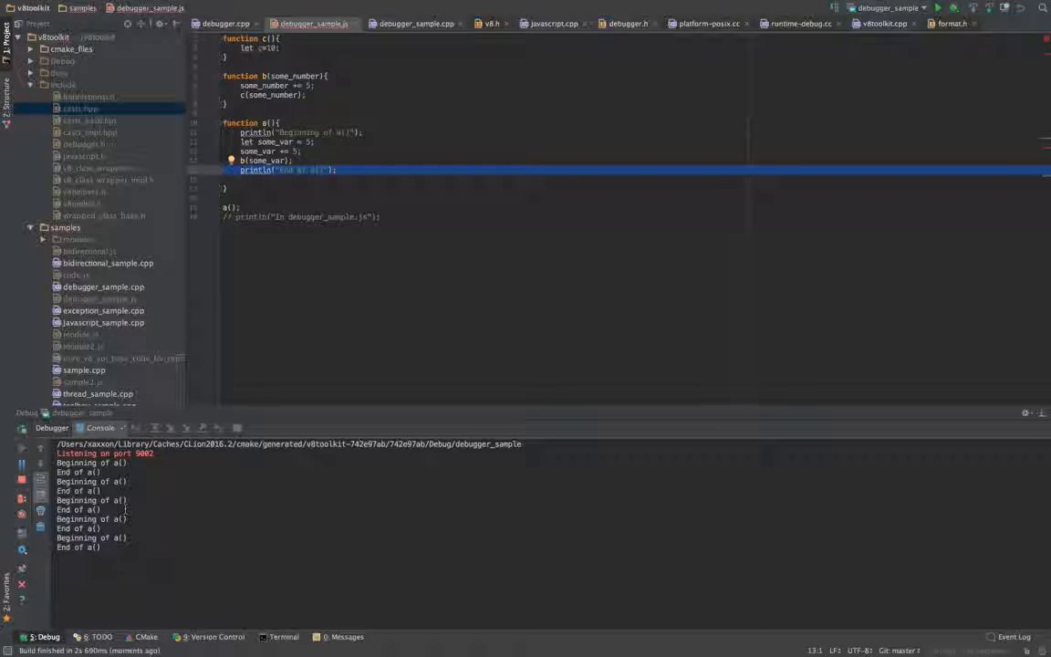
key(cmd+e)
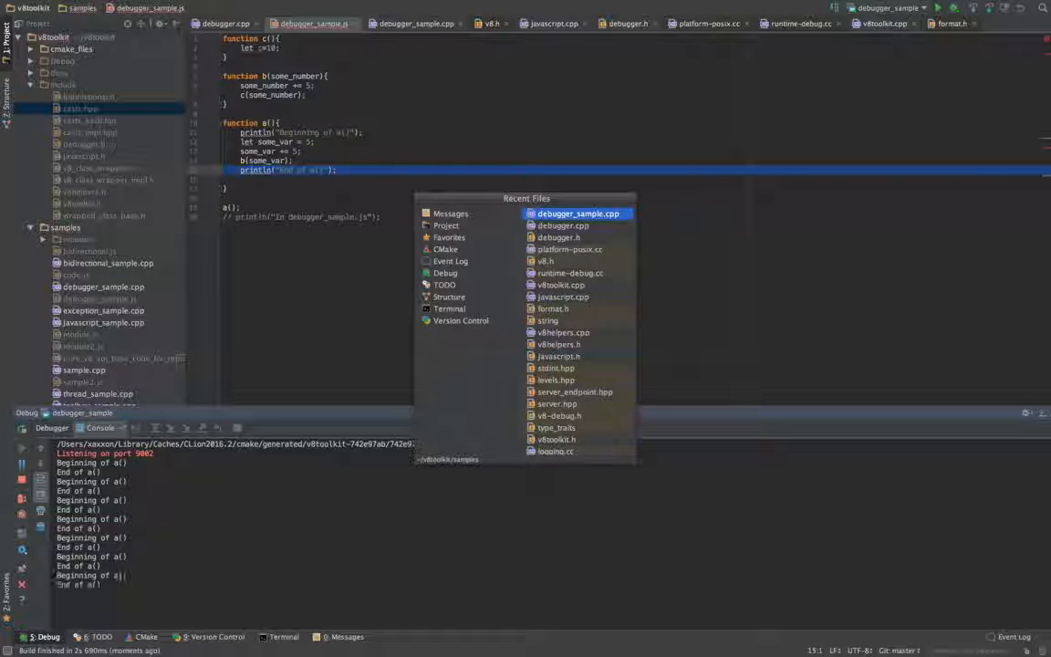
click(577, 213)
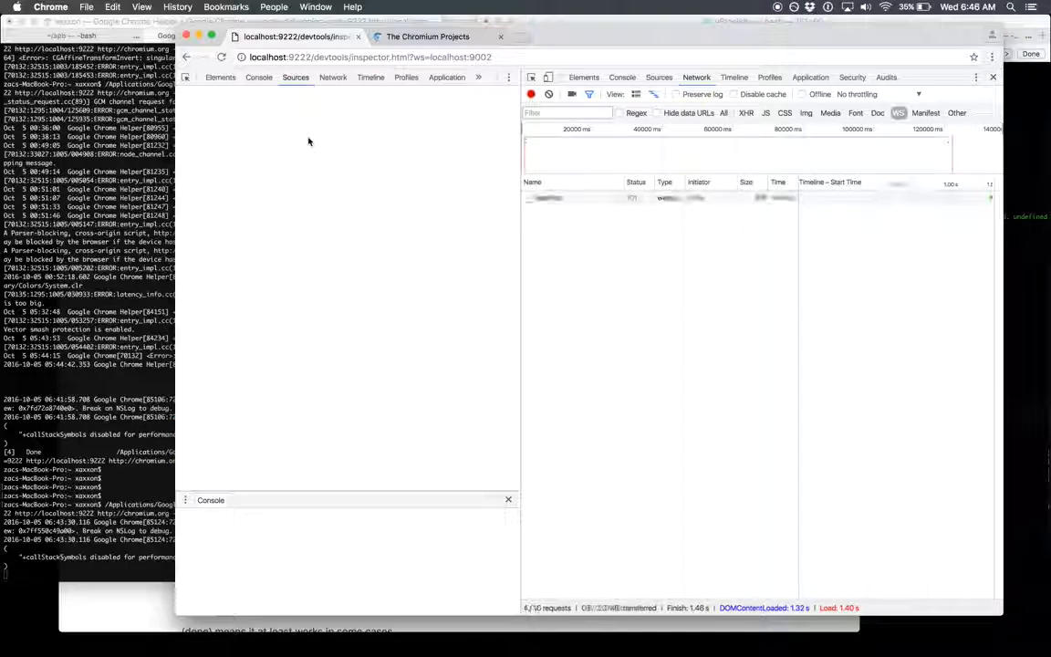
Step: Open the app's debugger_sample.js in Sources and break on line 11 inside a()
click(296, 77)
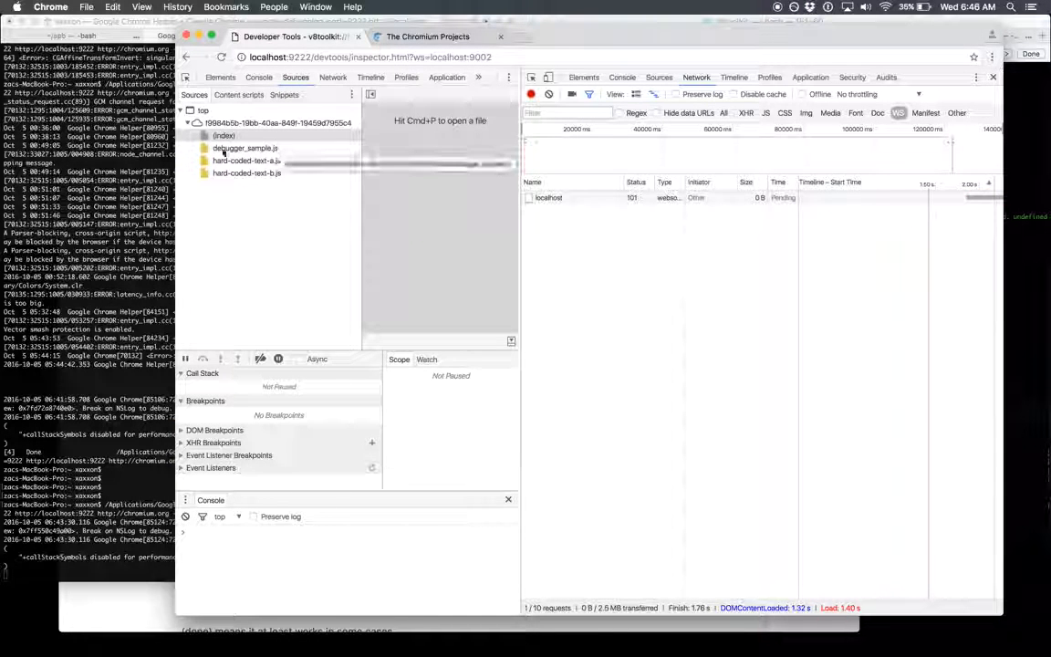
mouse_move(245, 148)
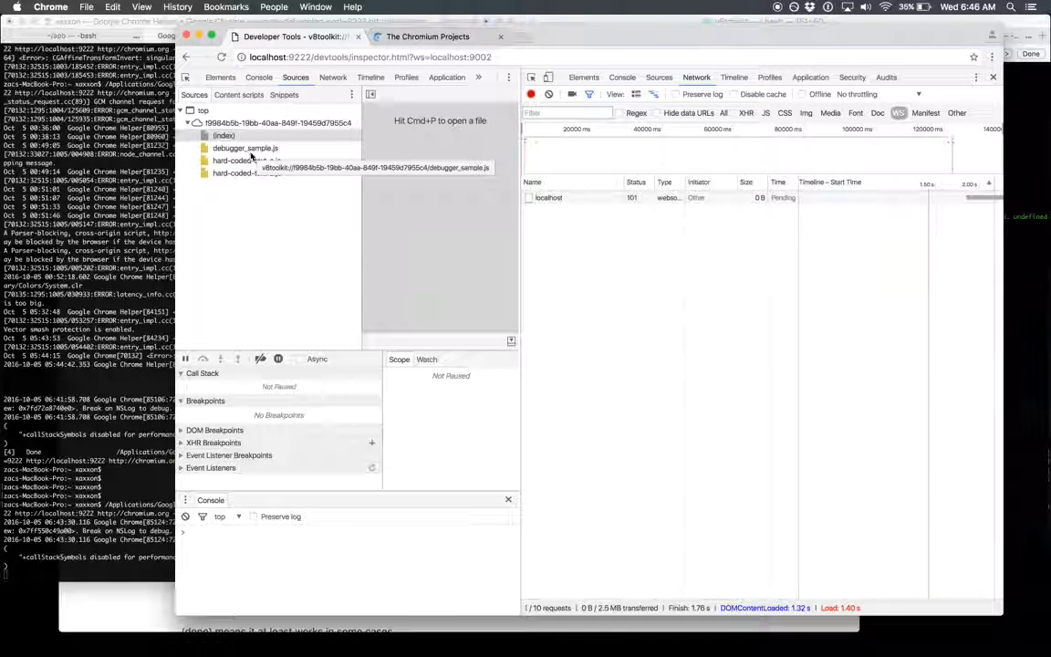
click(245, 148)
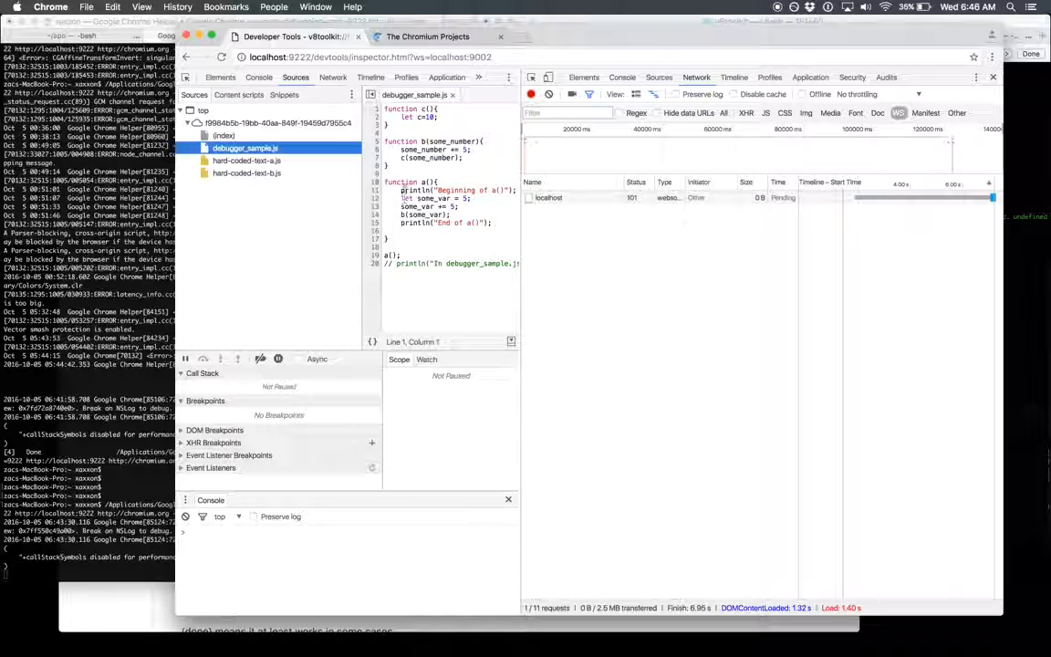
click(375, 190)
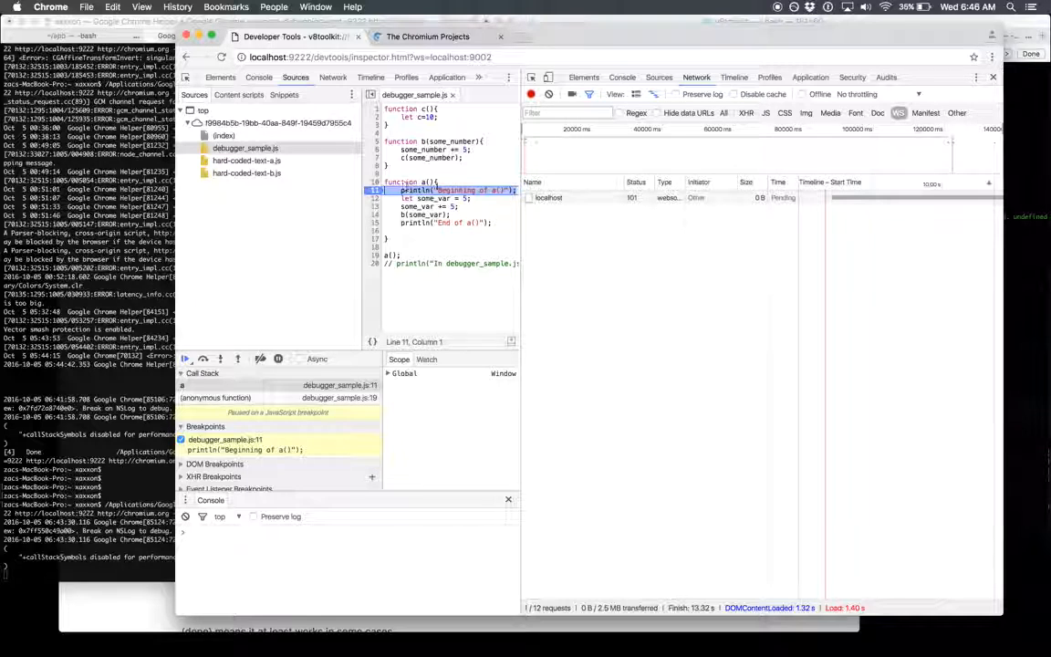
mouse_move(203, 359)
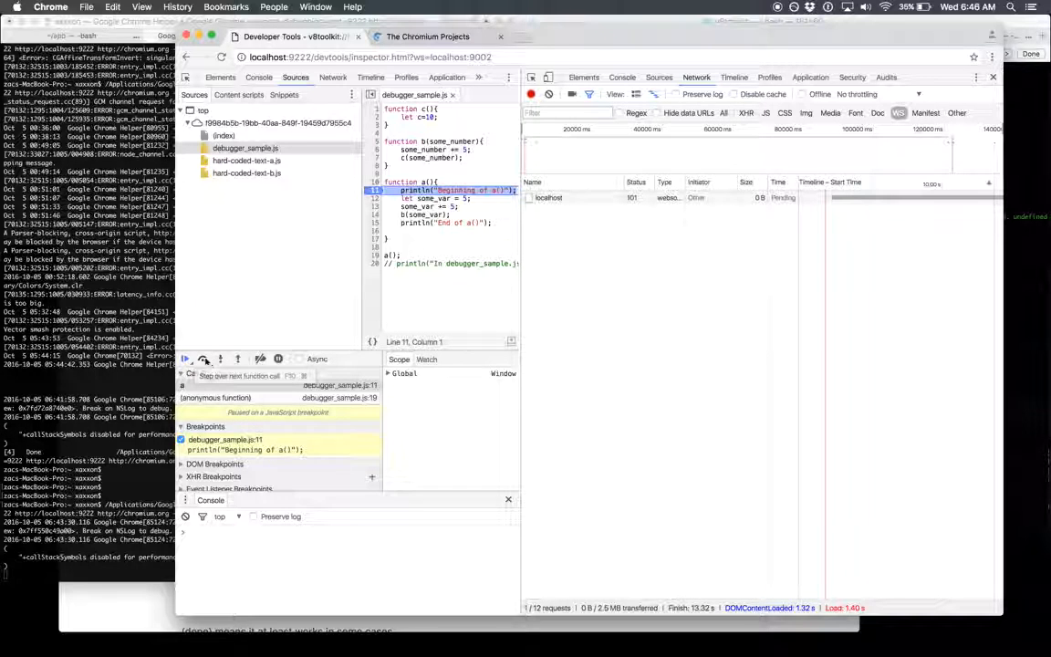
Step: Step over twice to the b(some_var) call, then step into b()
click(203, 358)
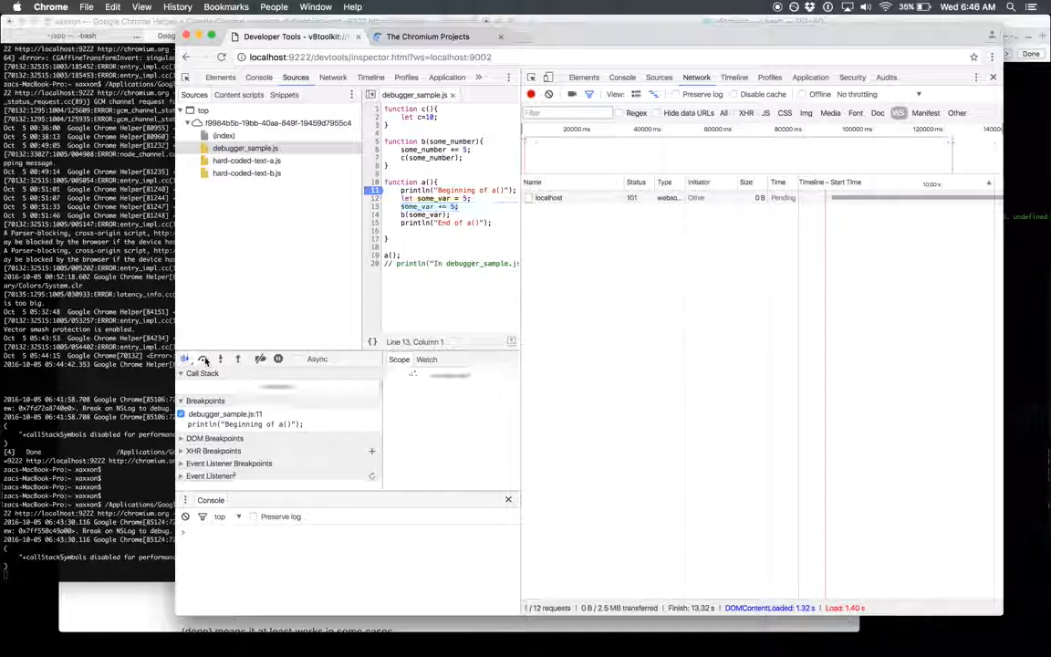
click(219, 358)
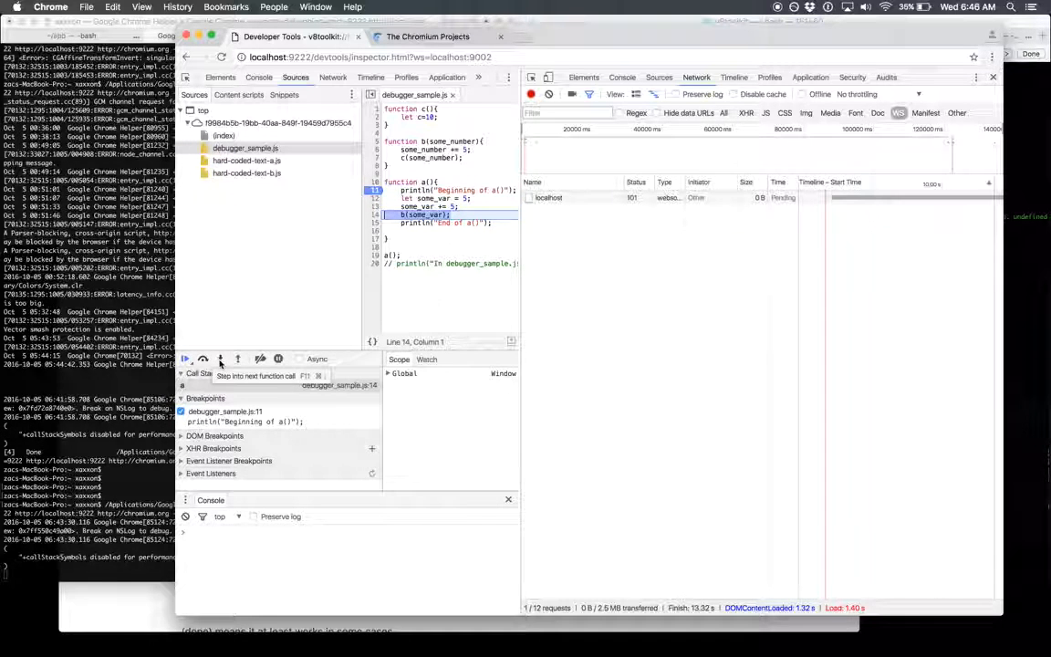
click(220, 358)
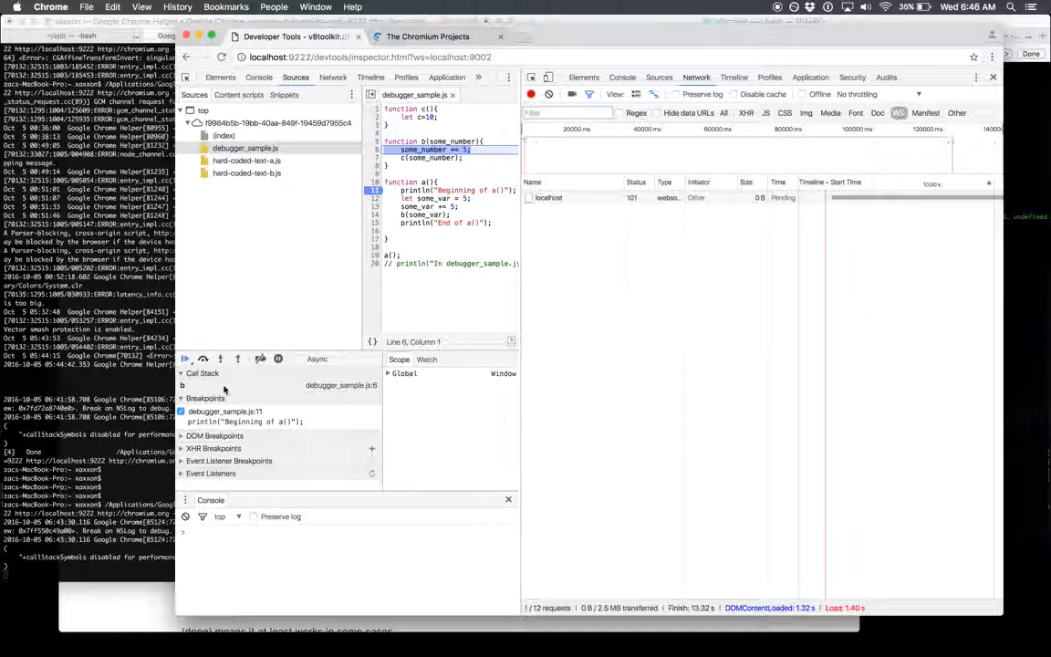
mouse_move(220, 357)
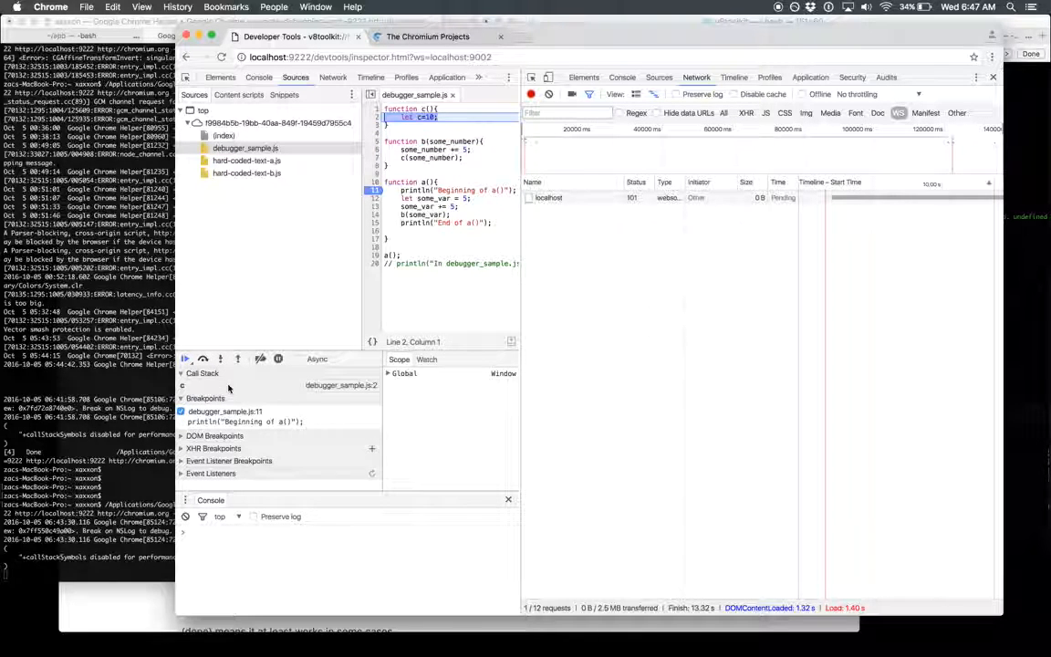
mouse_move(237, 358)
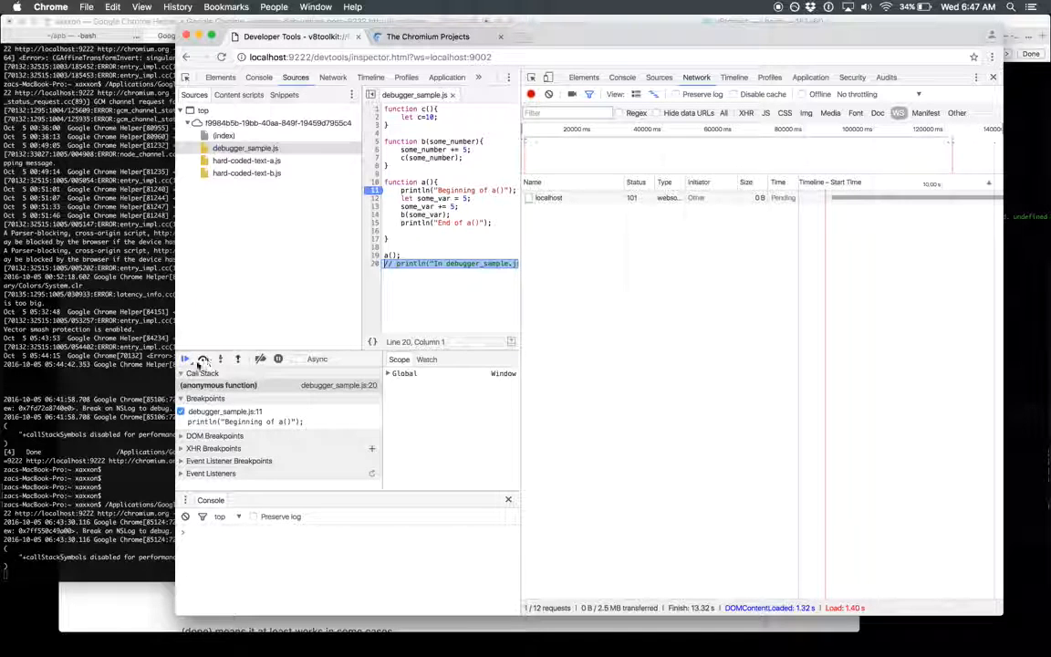
Step: Resume to the breakpoint, step to line 13, and open a Debugger.stepOver WebSocket frame
click(185, 359)
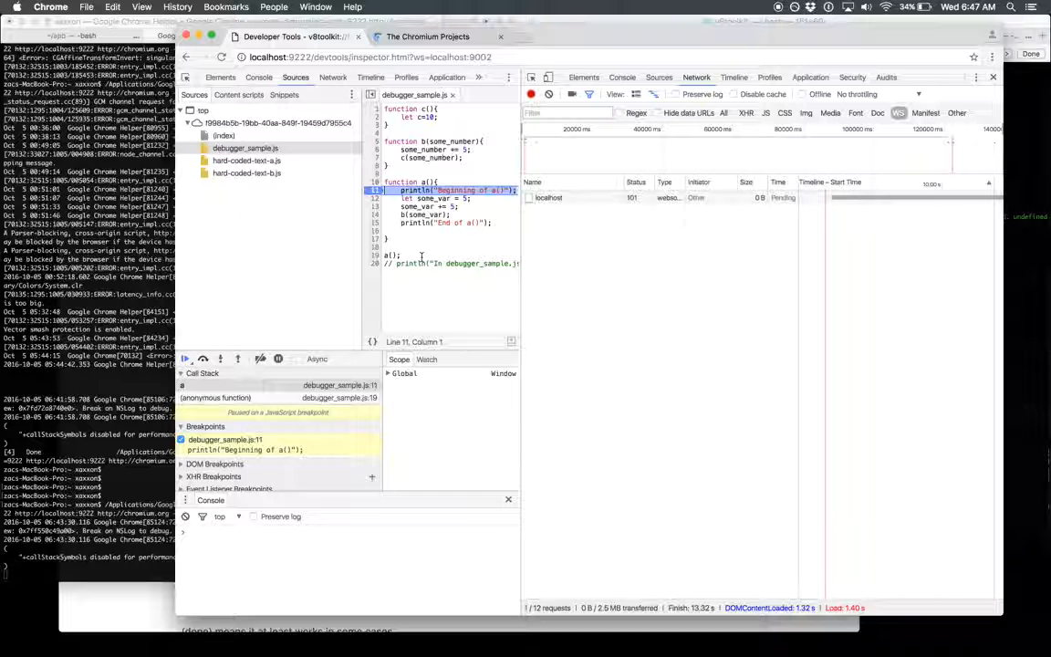
mouse_move(186, 358)
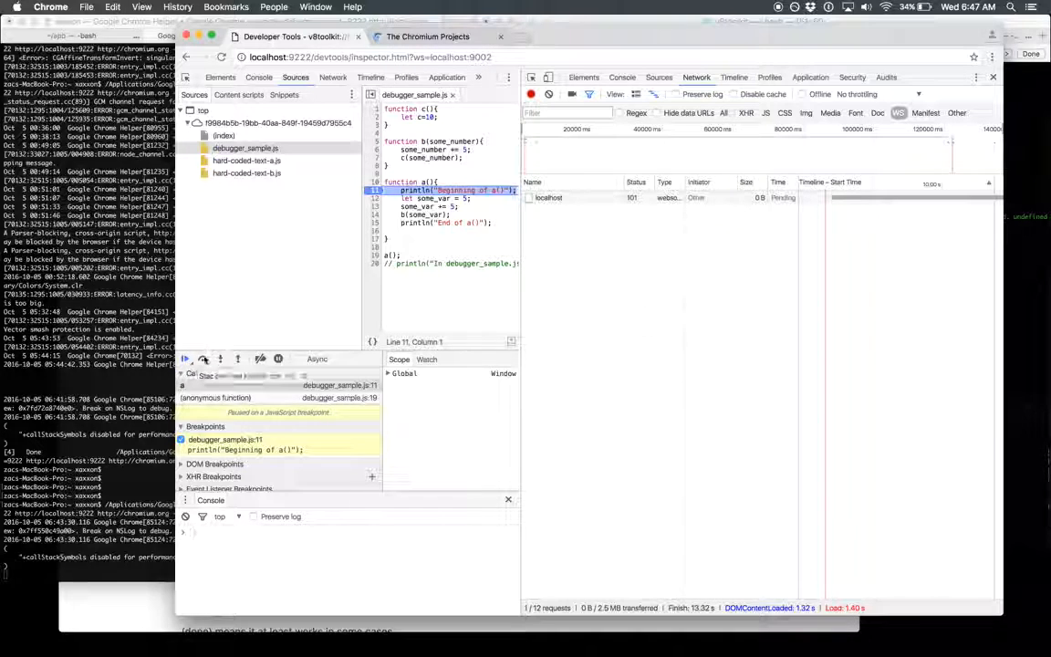
click(184, 358)
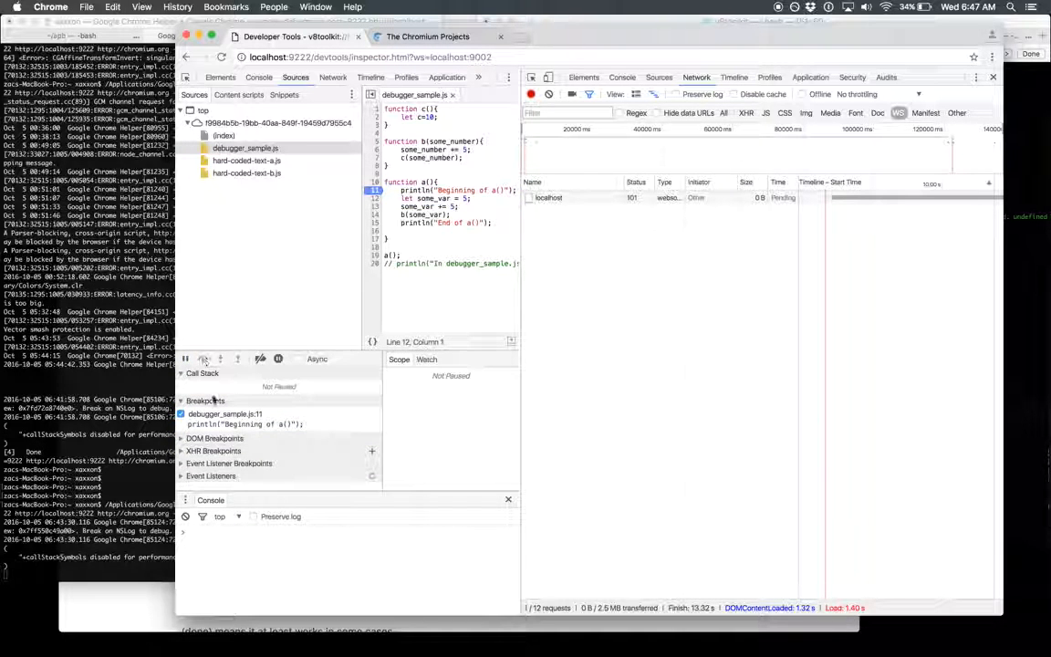
click(203, 358)
text(some_var)
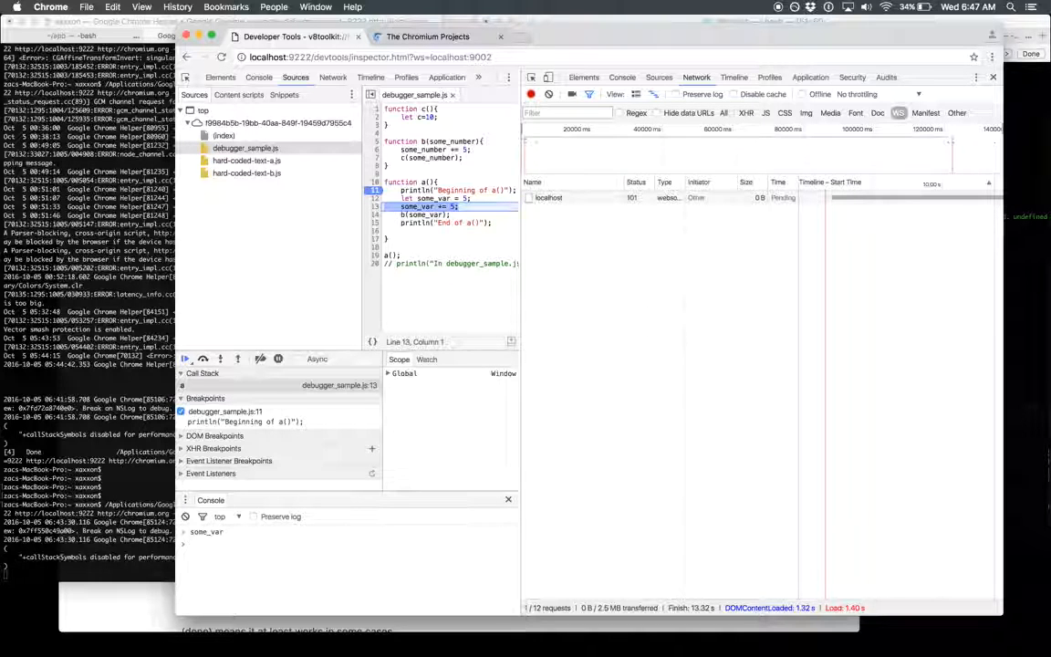
click(548, 197)
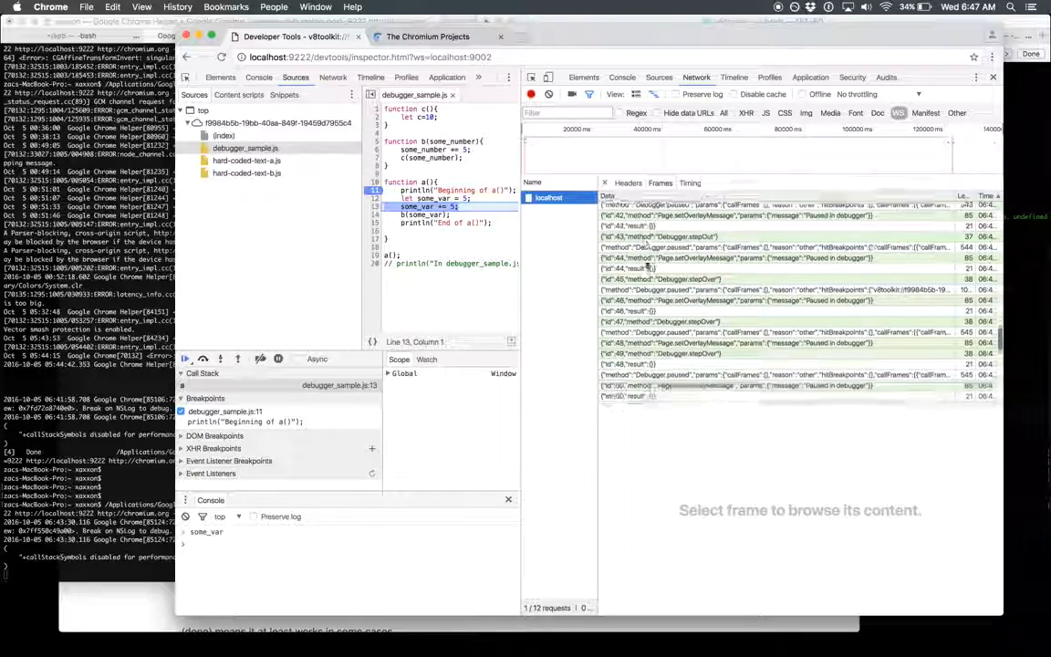
click(661, 305)
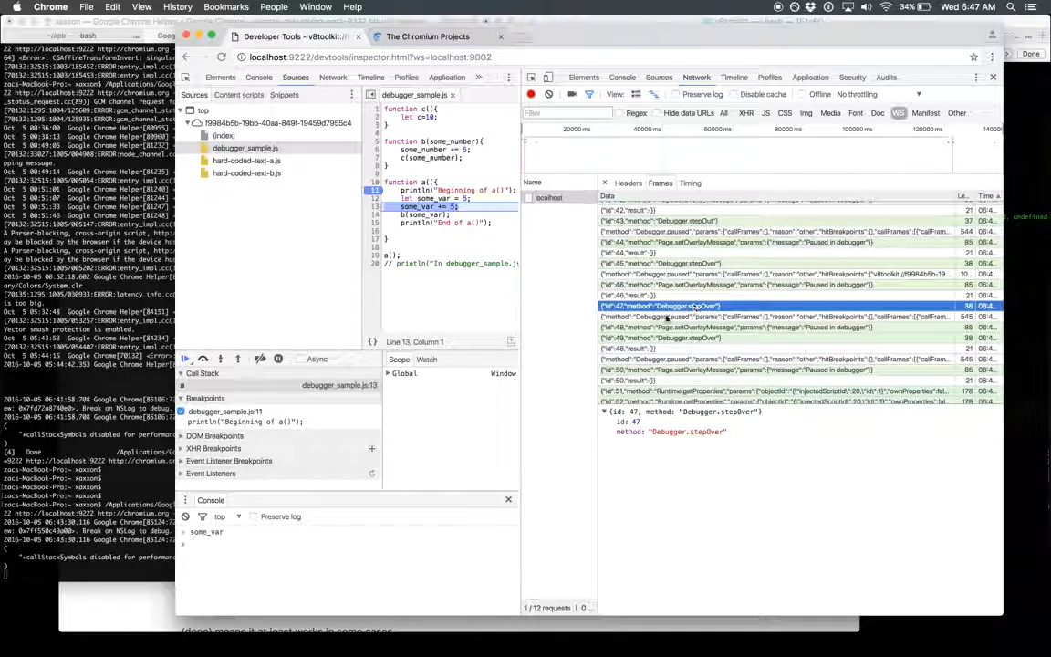